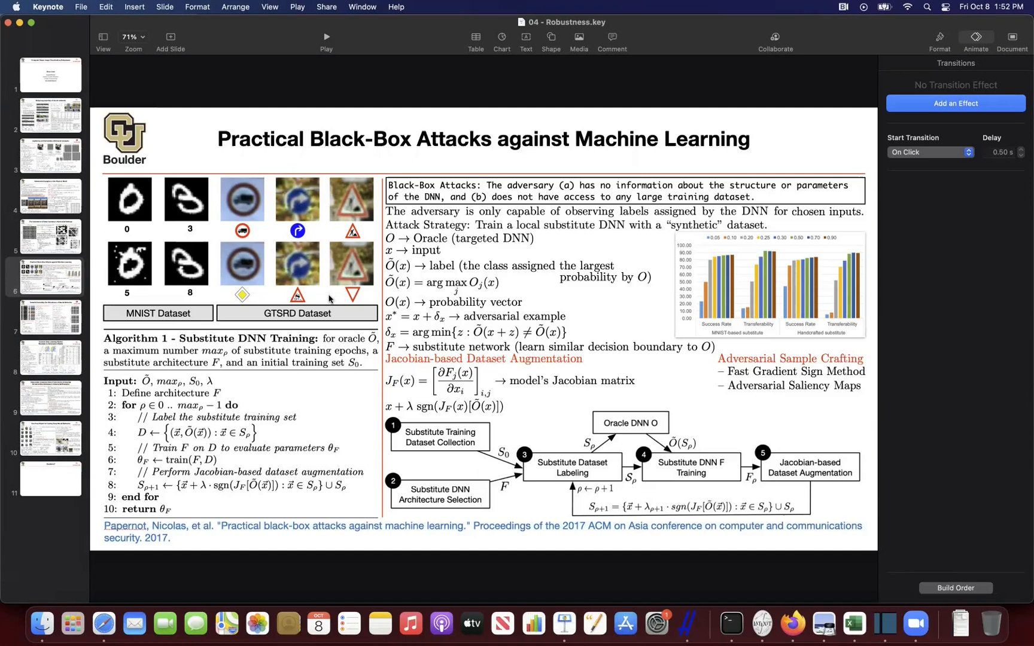
mouse_move(360, 99)
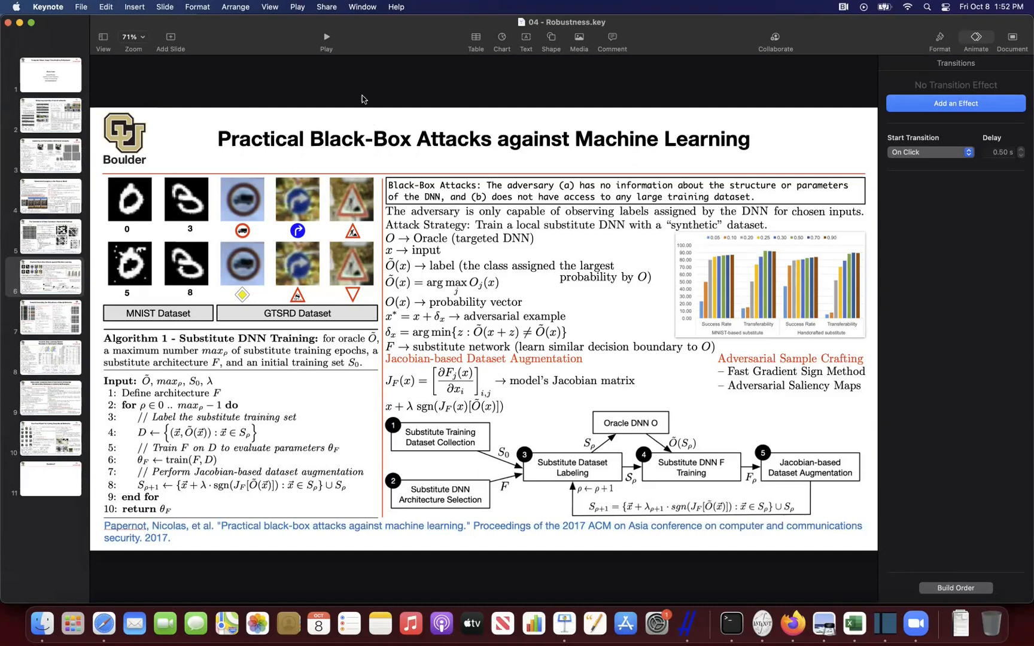
mouse_move(250, 152)
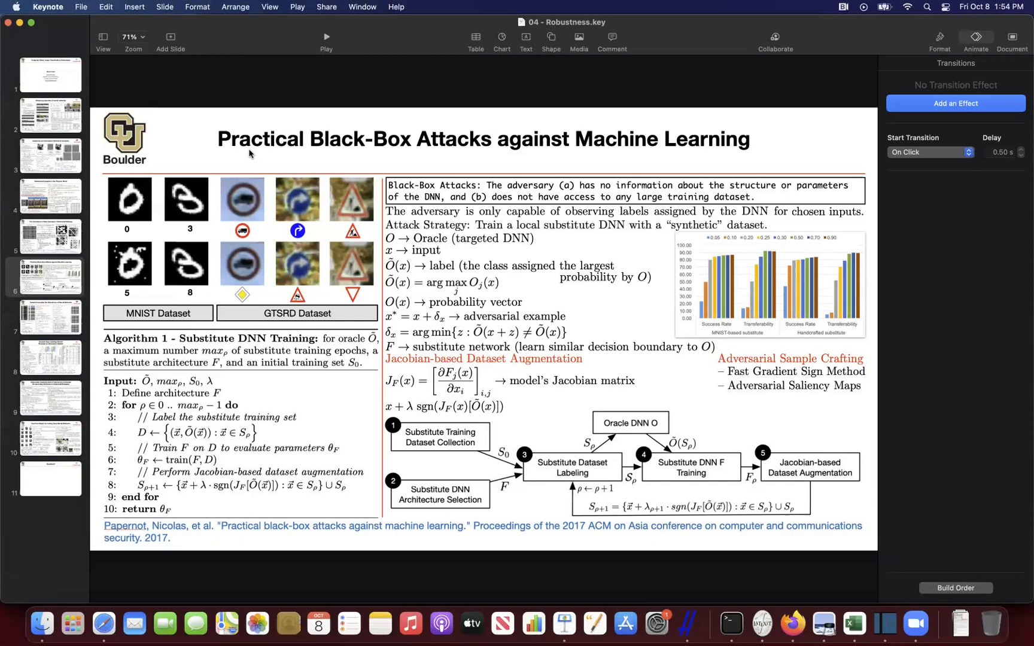
mouse_move(384, 172)
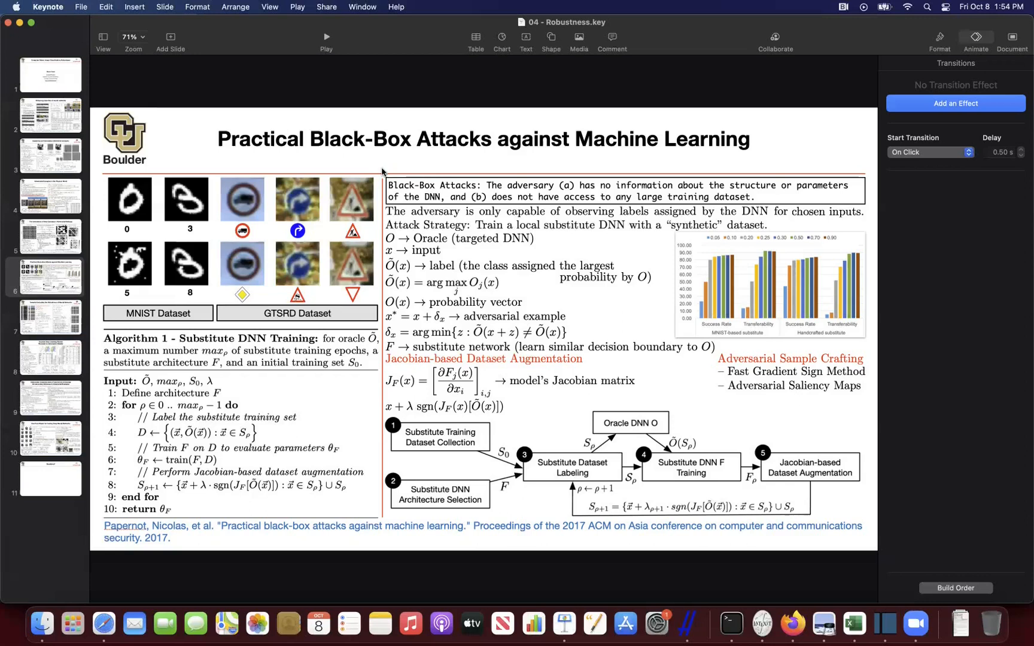
mouse_move(307, 152)
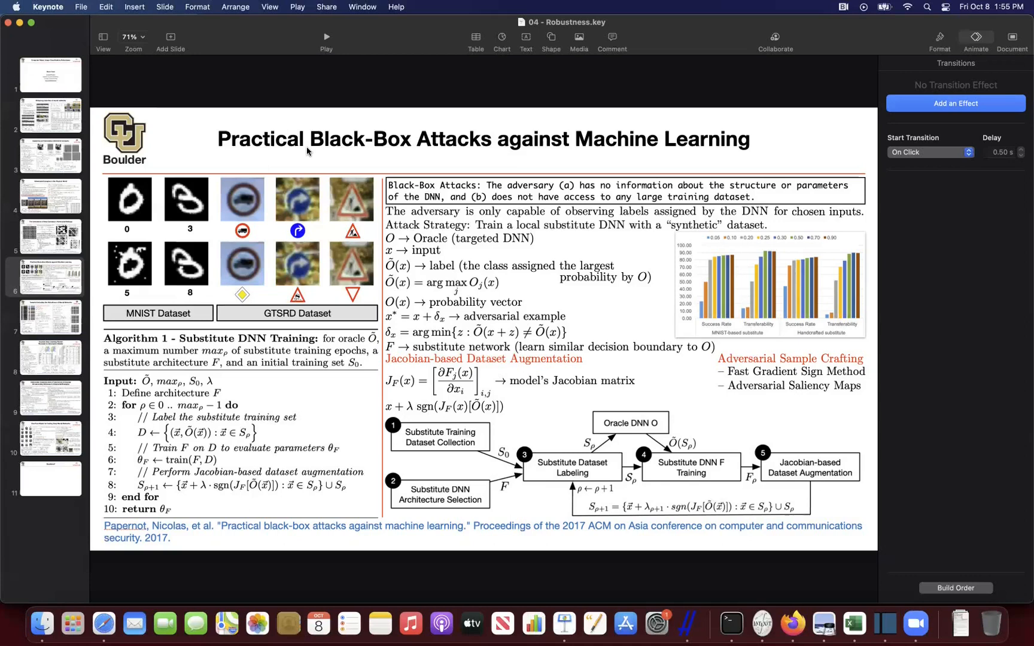
mouse_move(404, 453)
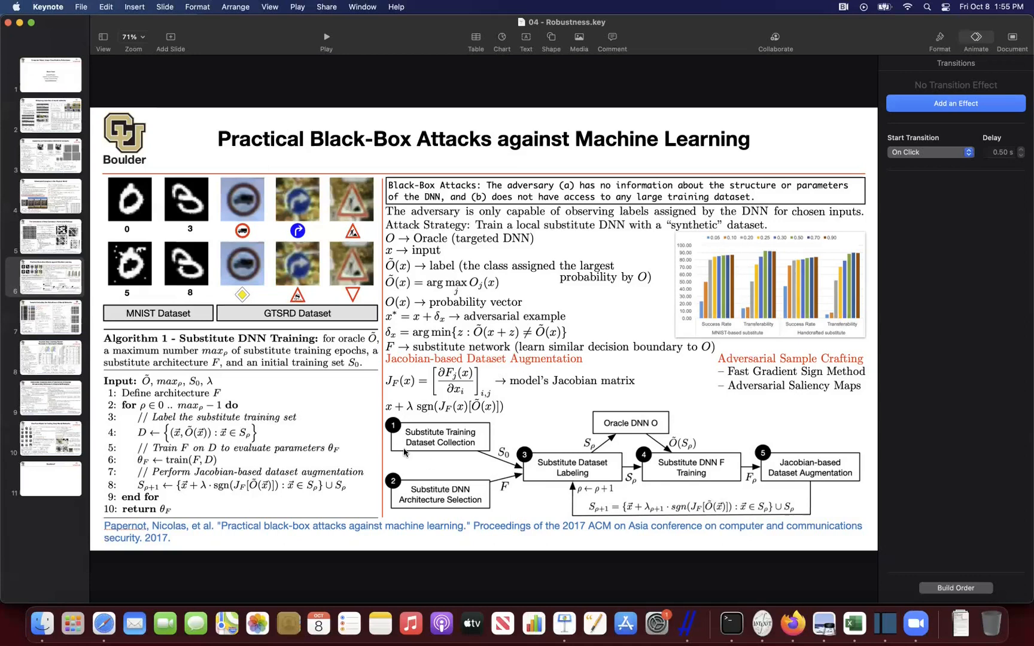
mouse_move(458, 466)
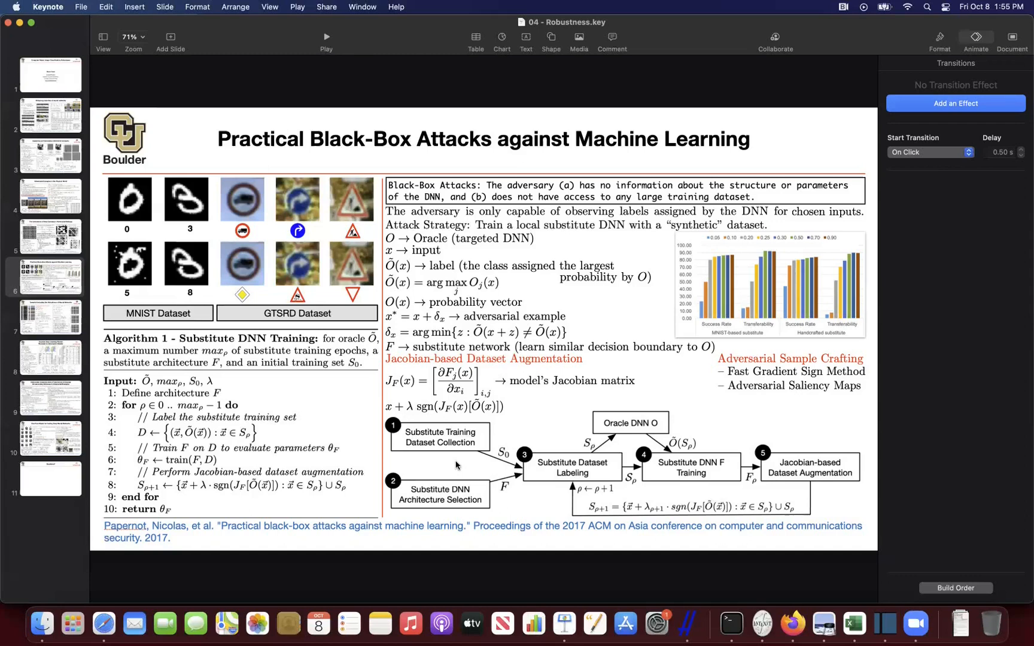
mouse_move(410, 451)
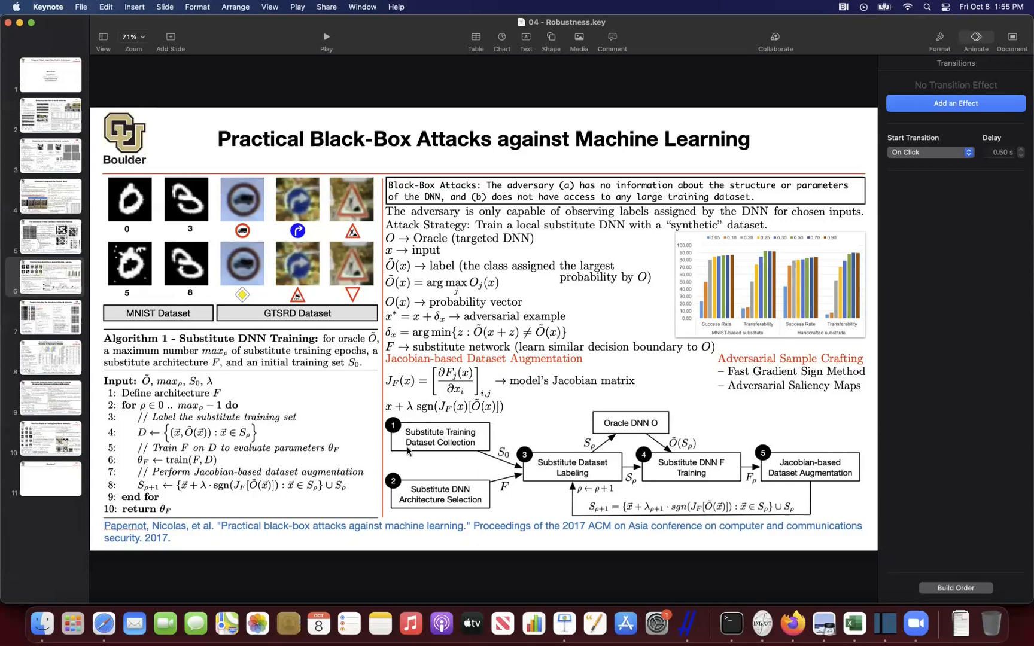
mouse_move(404, 498)
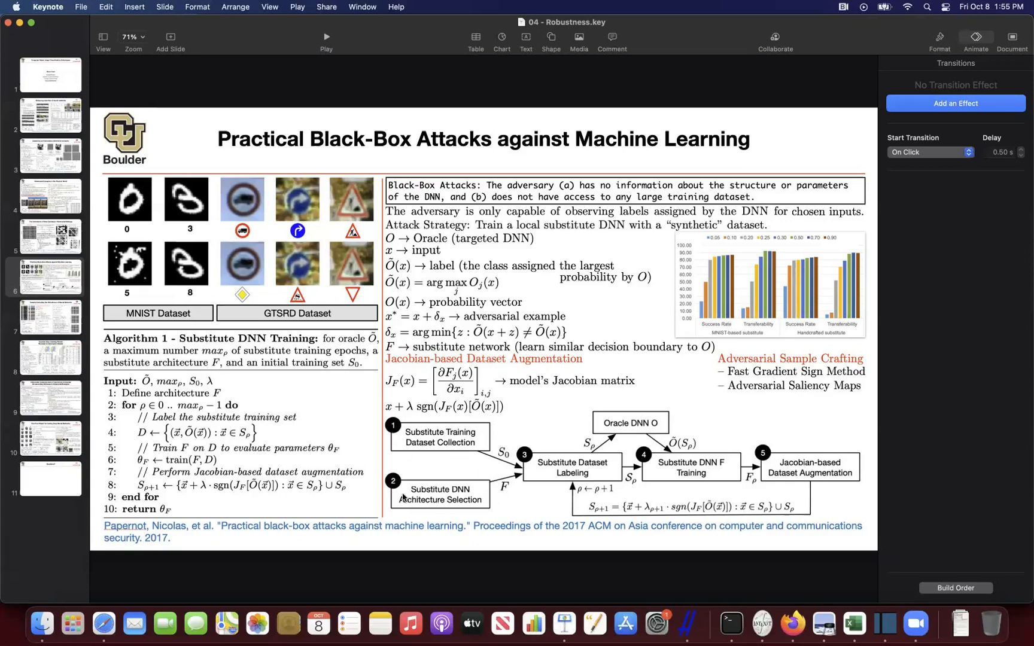
mouse_move(404, 500)
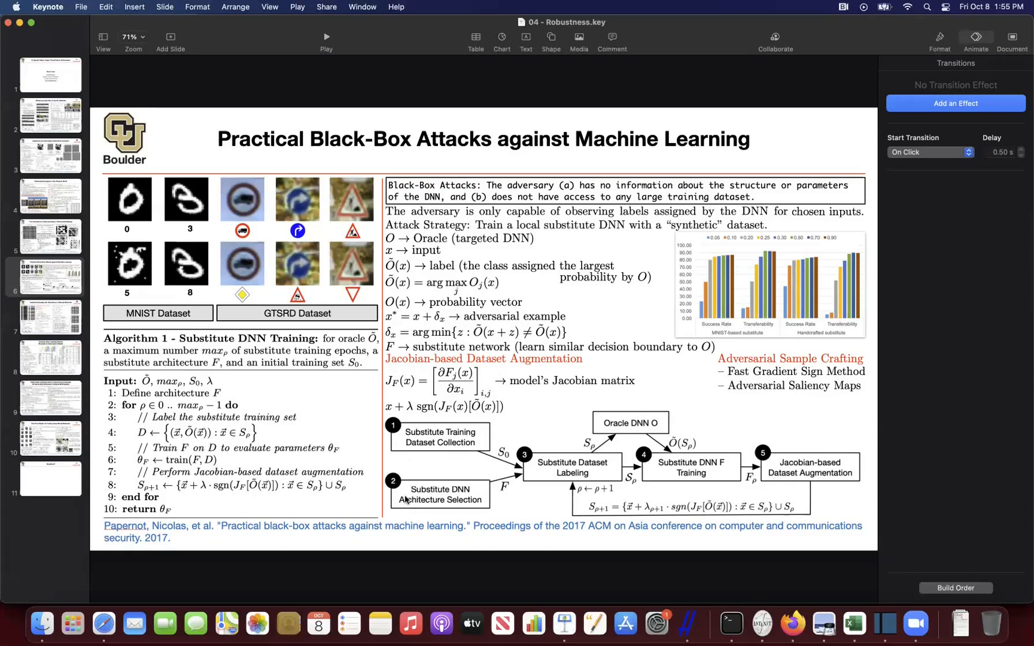
mouse_move(505, 497)
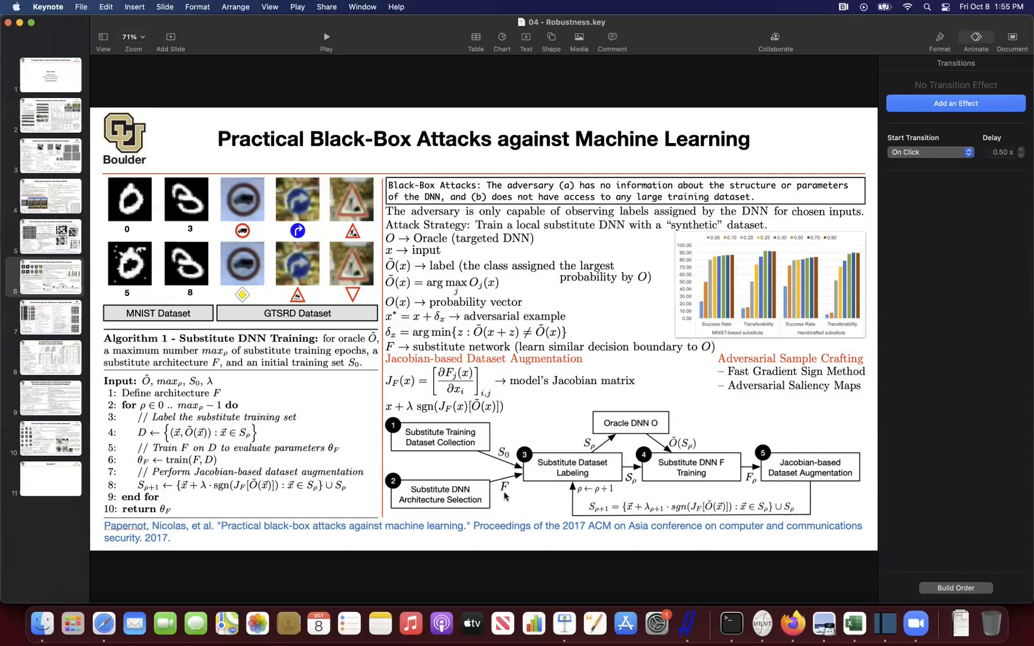
mouse_move(396, 250)
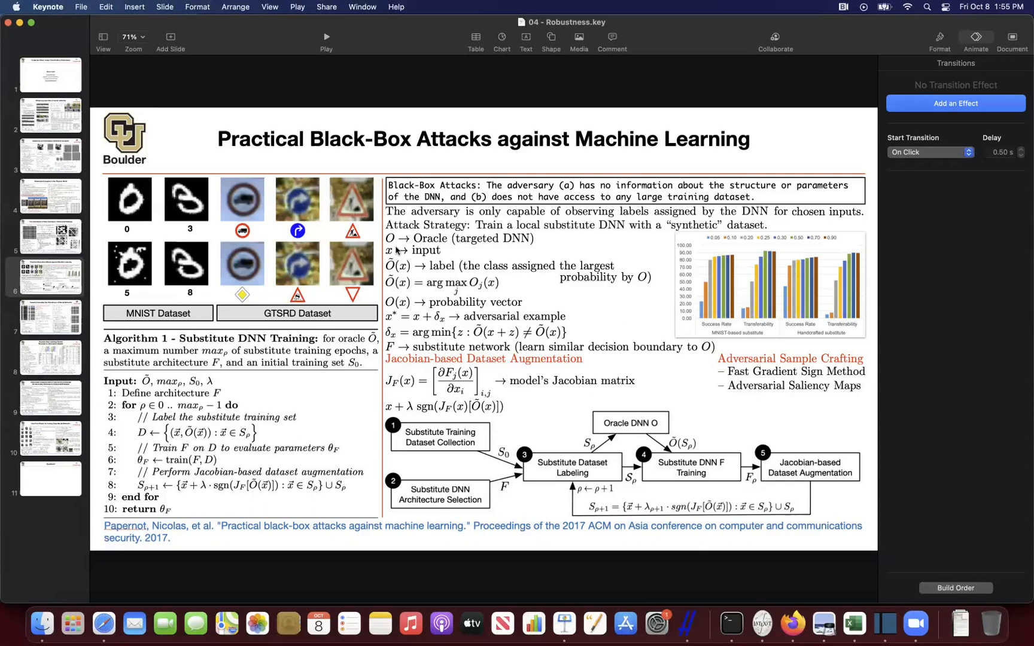
mouse_move(533, 490)
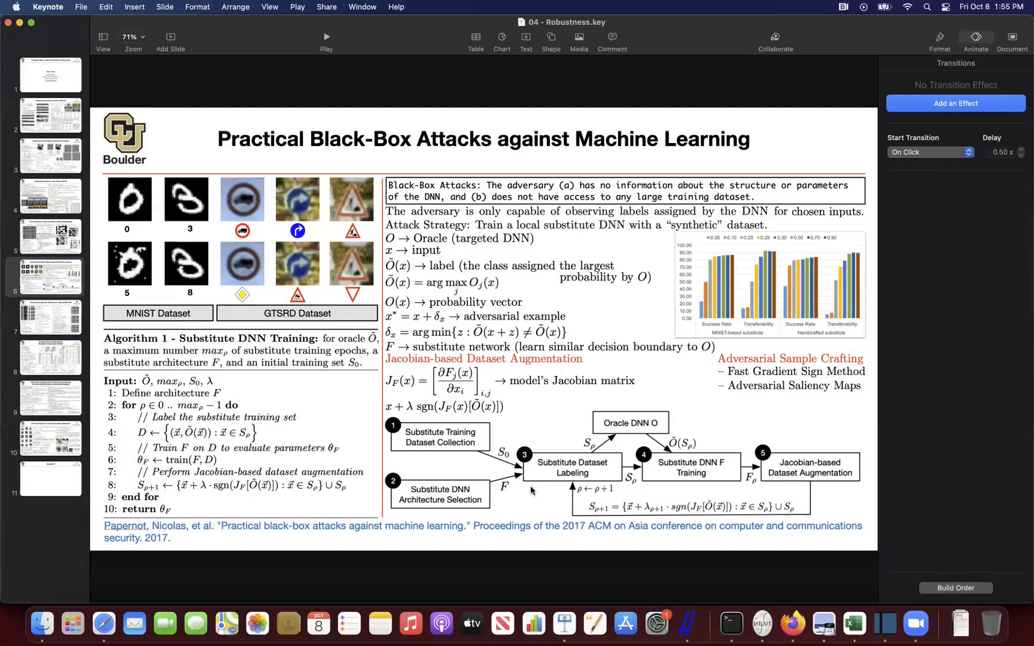
mouse_move(544, 468)
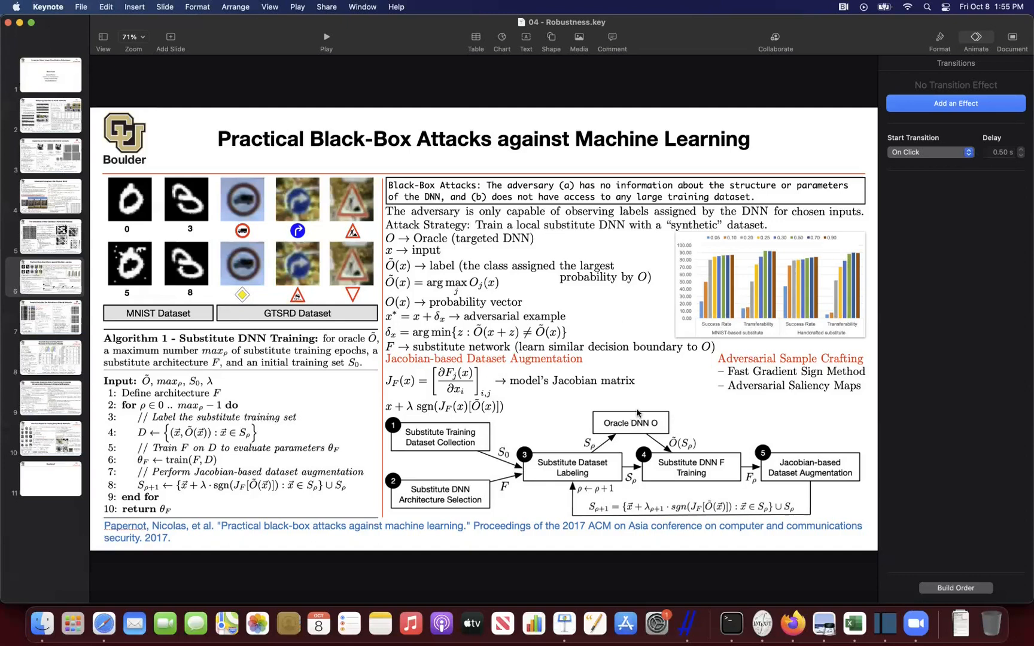
mouse_move(660, 478)
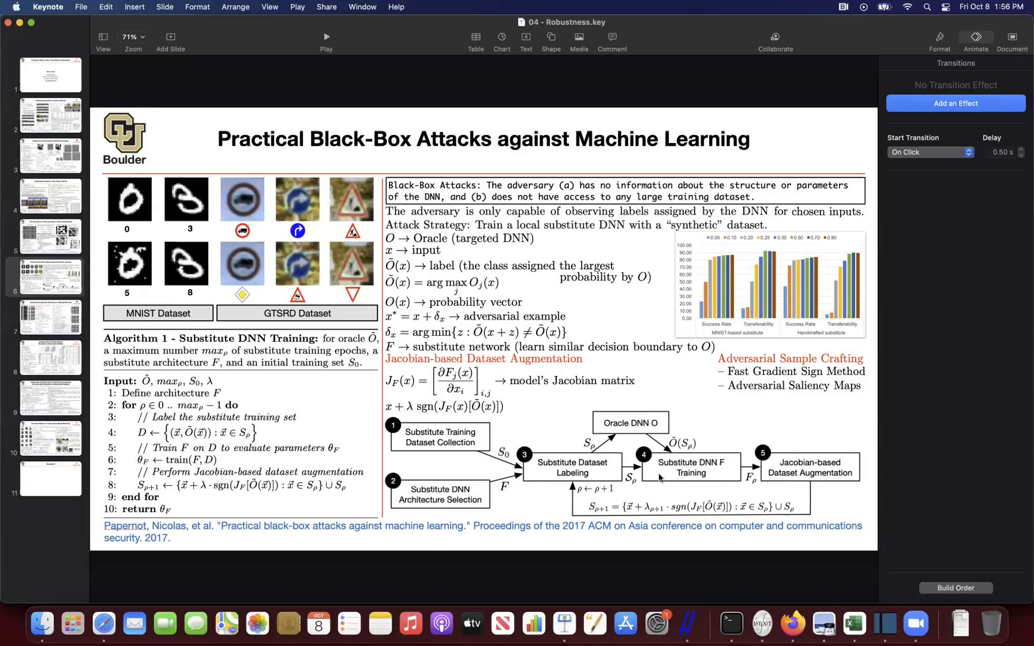
mouse_move(505, 529)
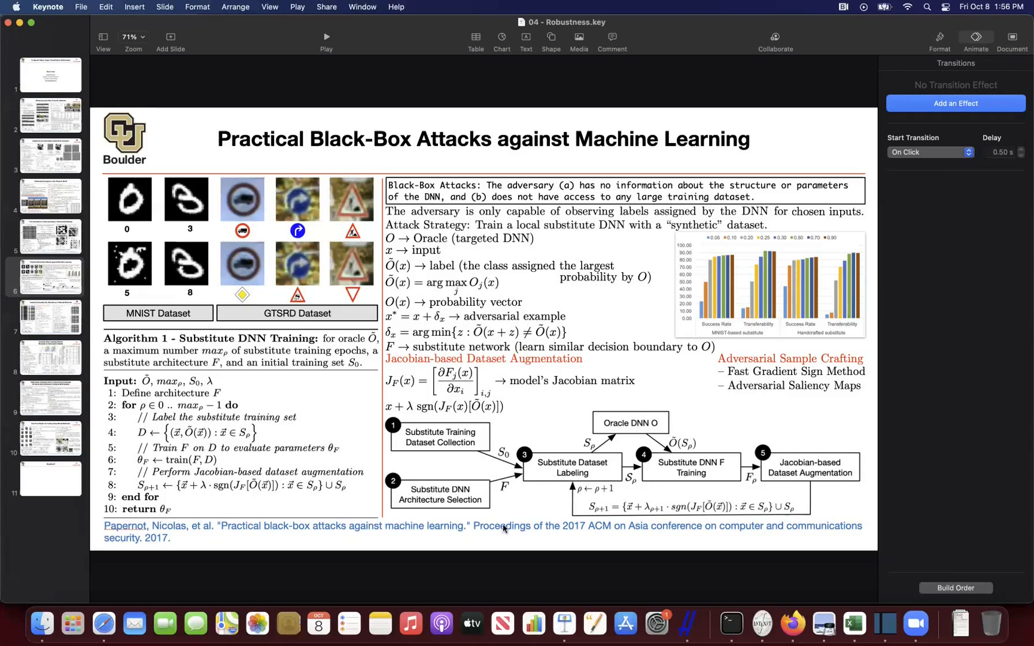
mouse_move(518, 455)
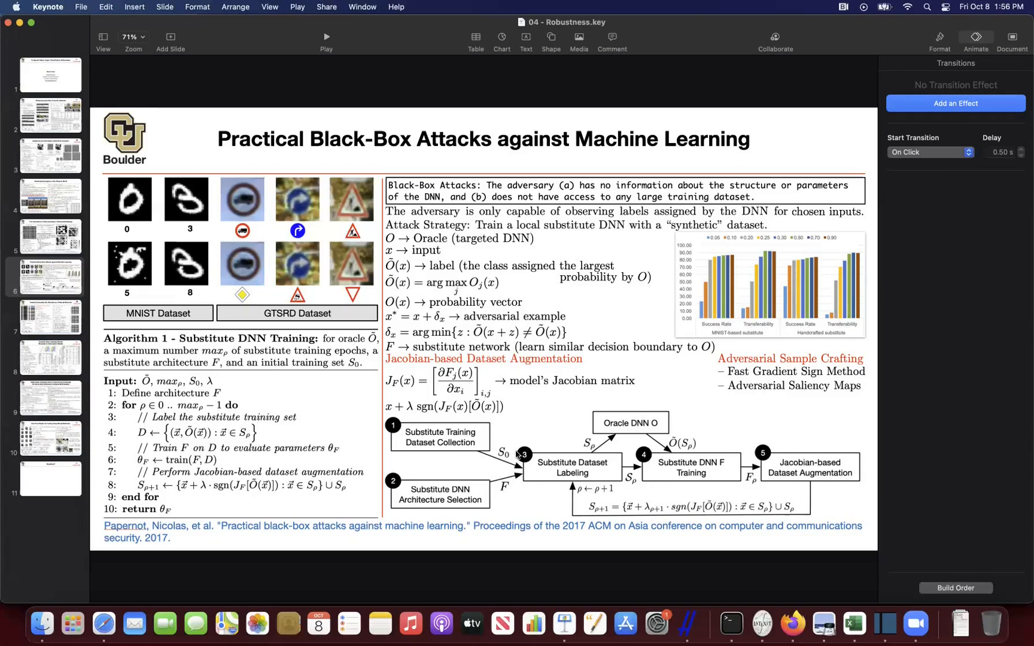
mouse_move(661, 449)
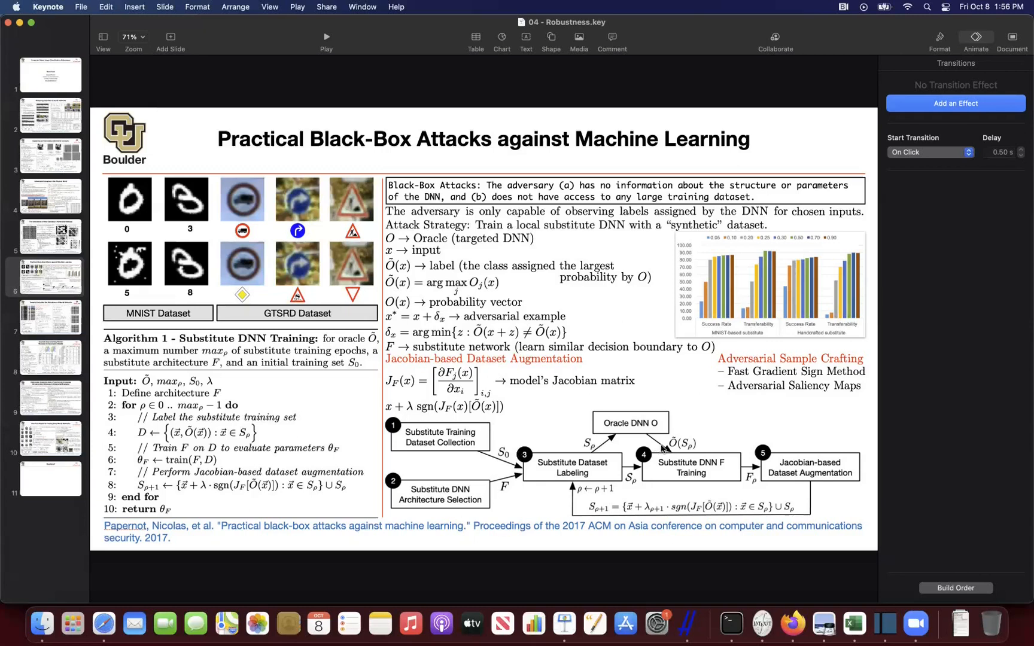
mouse_move(766, 490)
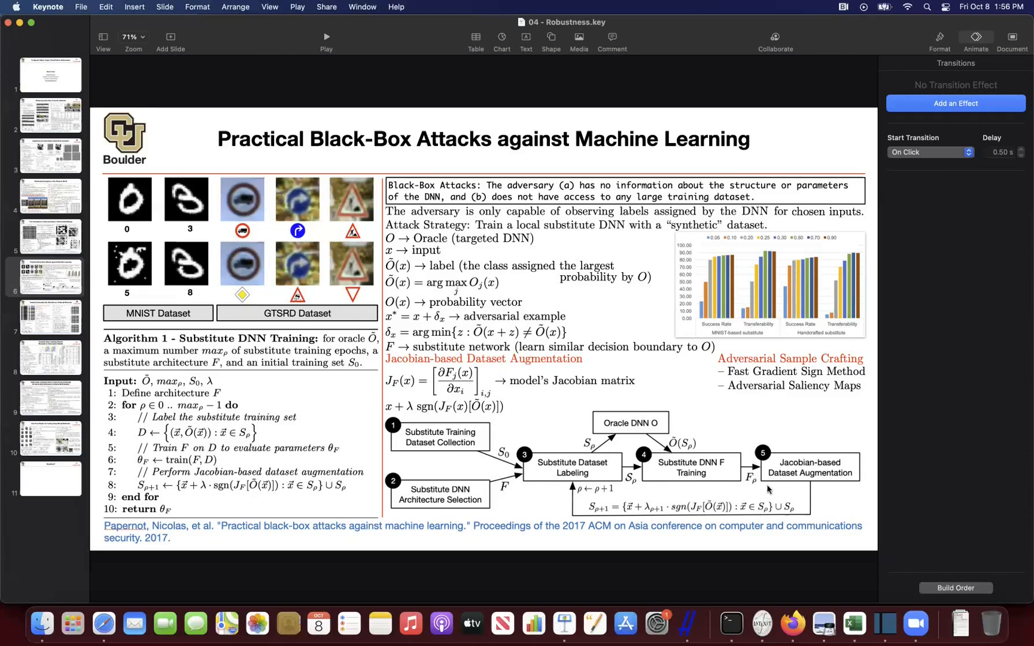
mouse_move(766, 488)
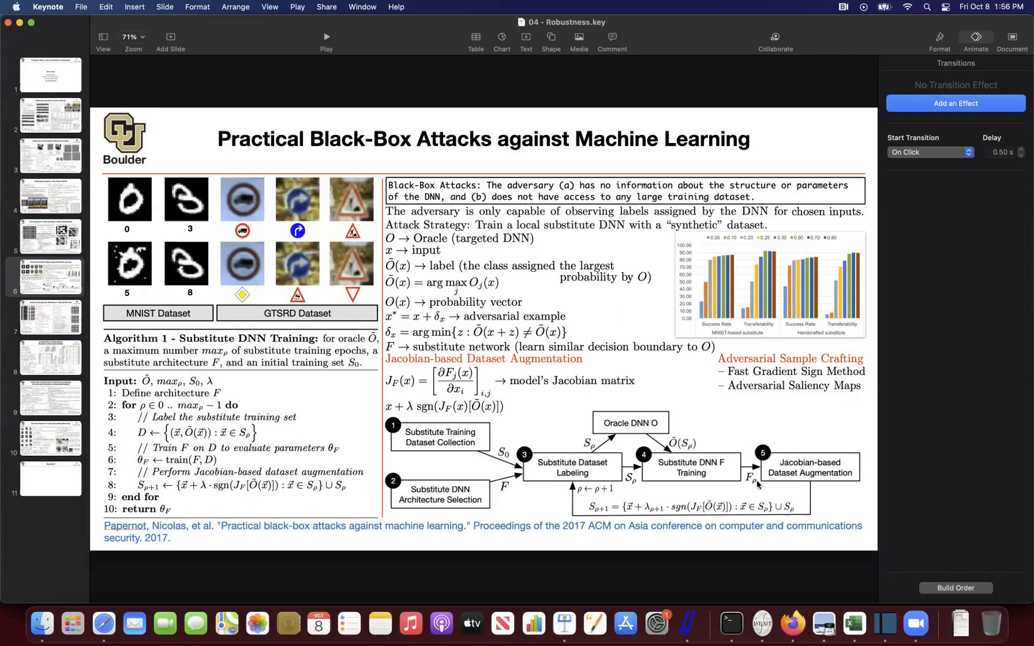
mouse_move(791, 508)
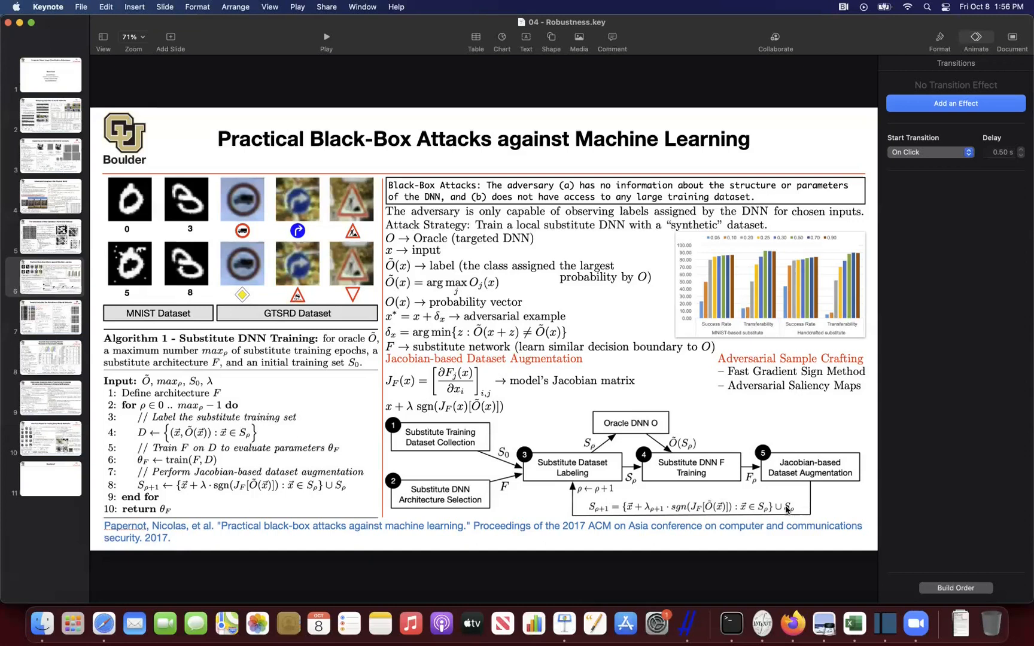
mouse_move(703, 521)
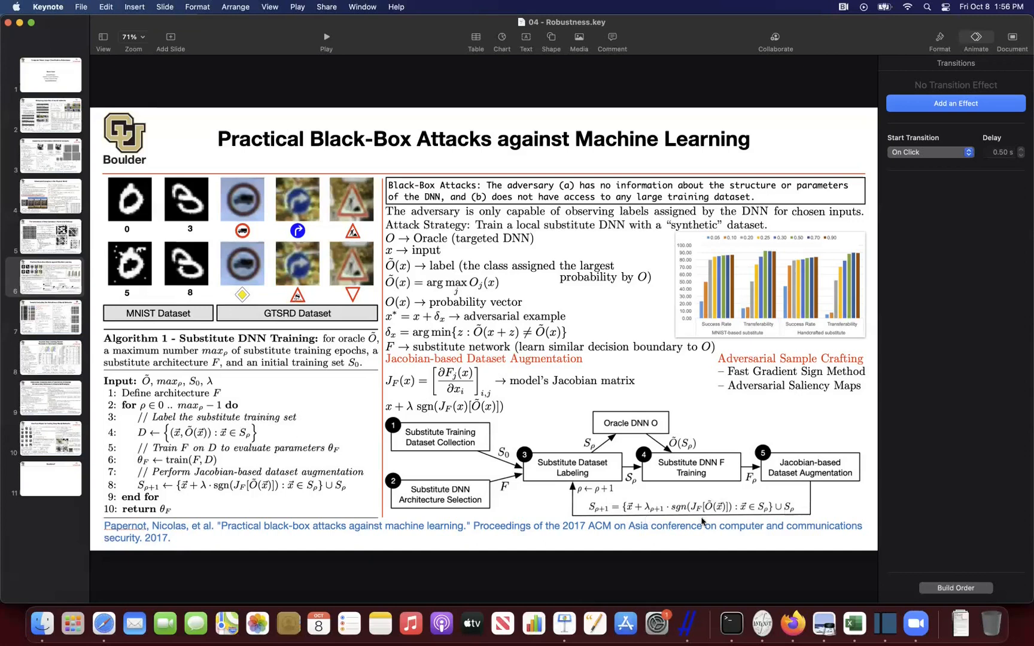
mouse_move(746, 514)
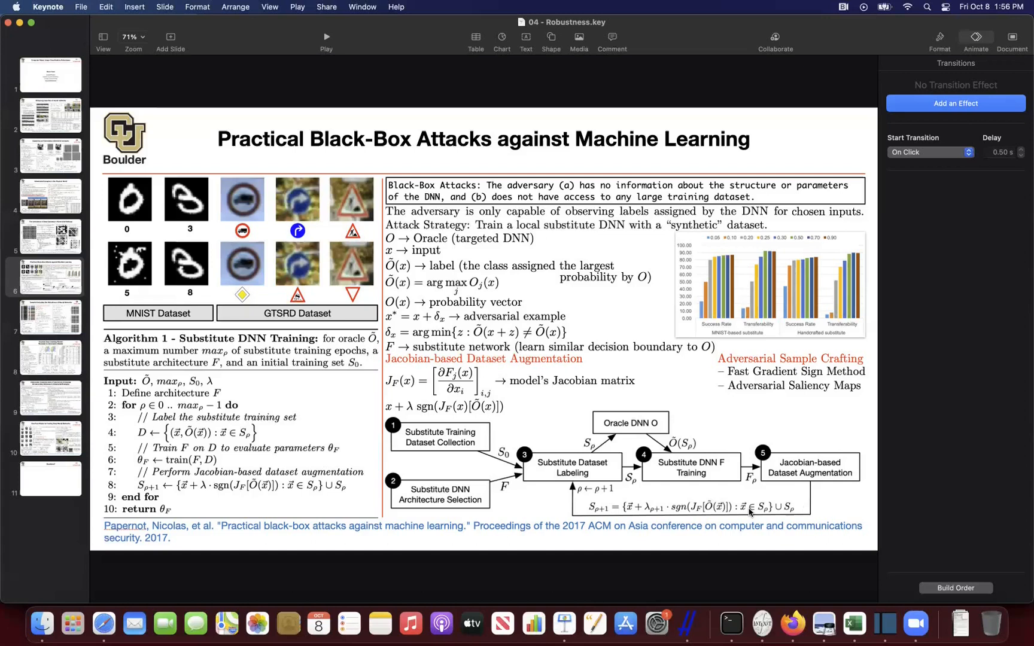
mouse_move(722, 237)
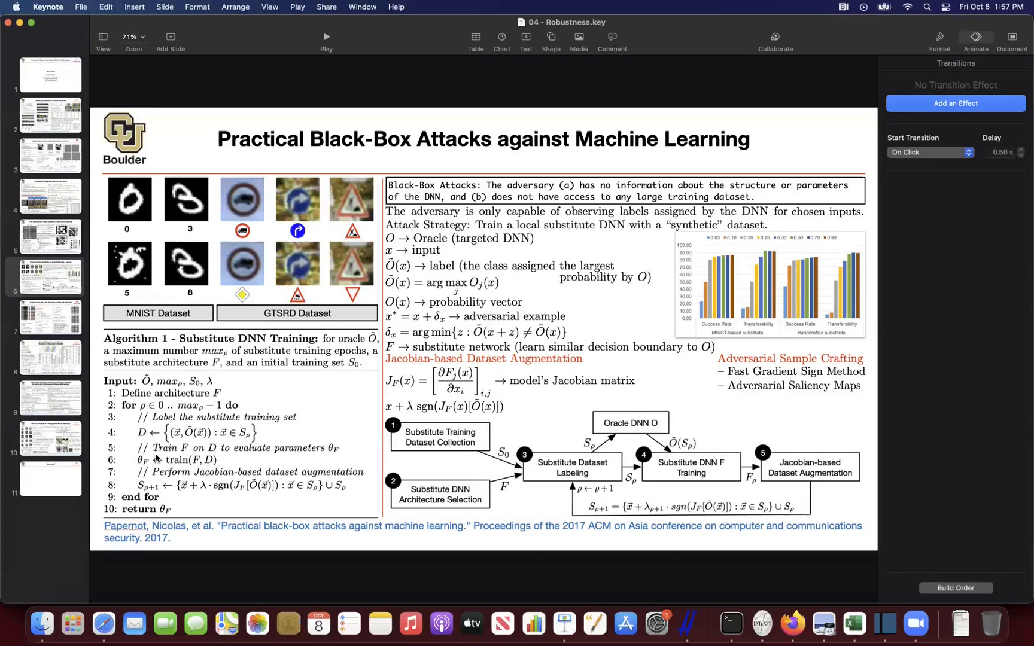
mouse_move(401, 434)
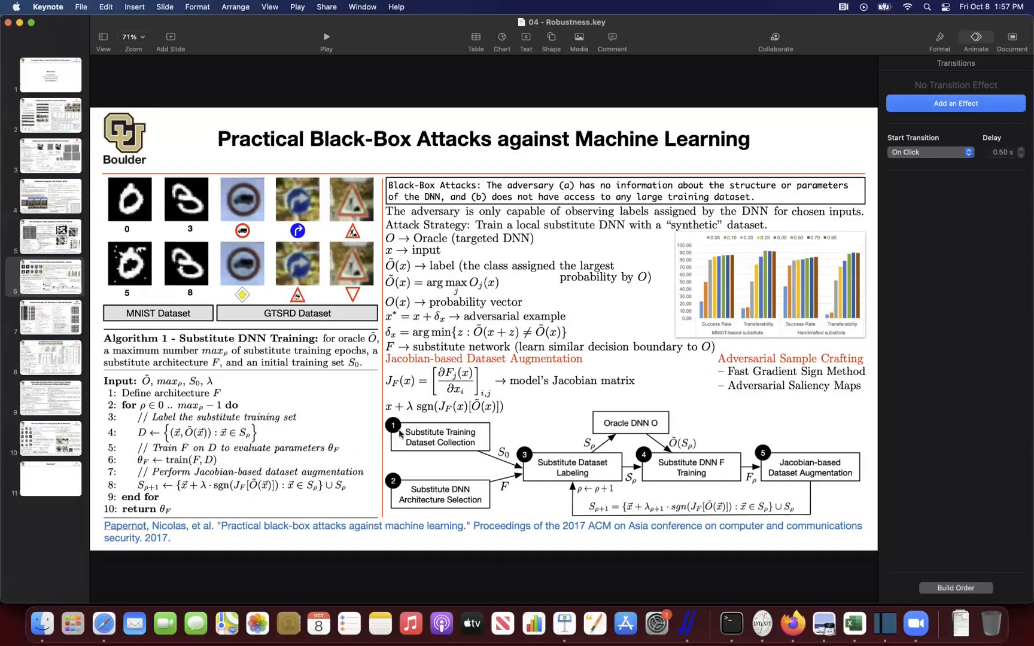
mouse_move(508, 495)
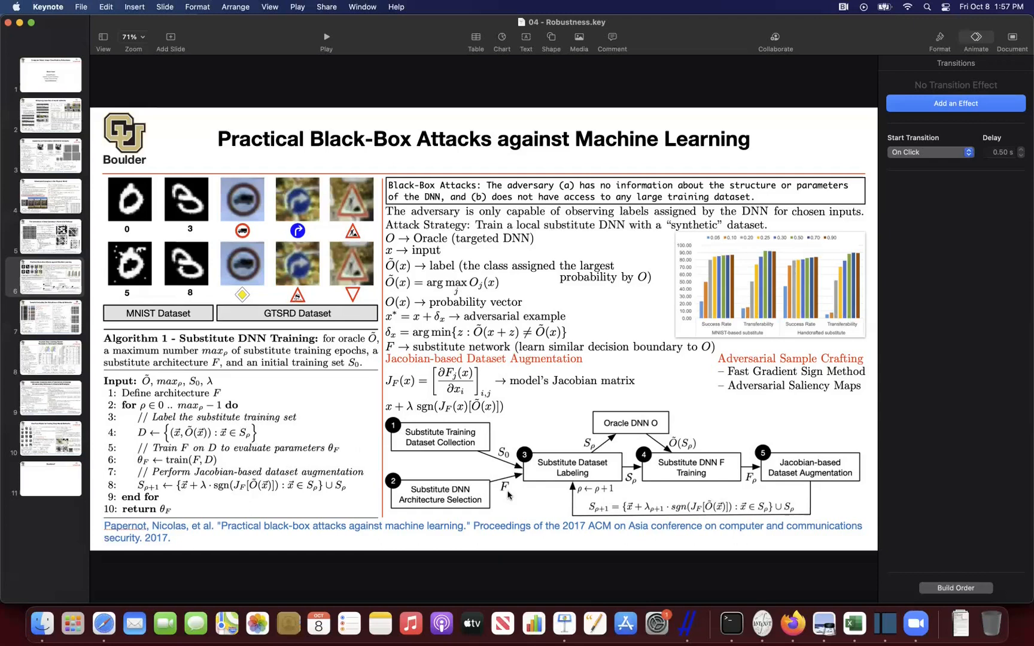
mouse_move(754, 375)
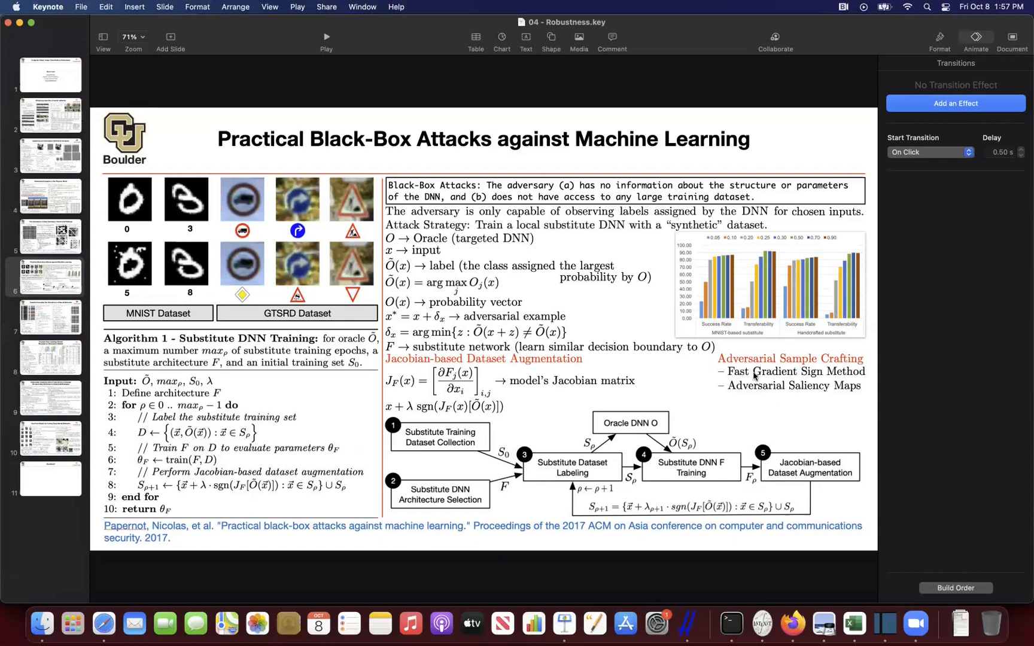
mouse_move(751, 393)
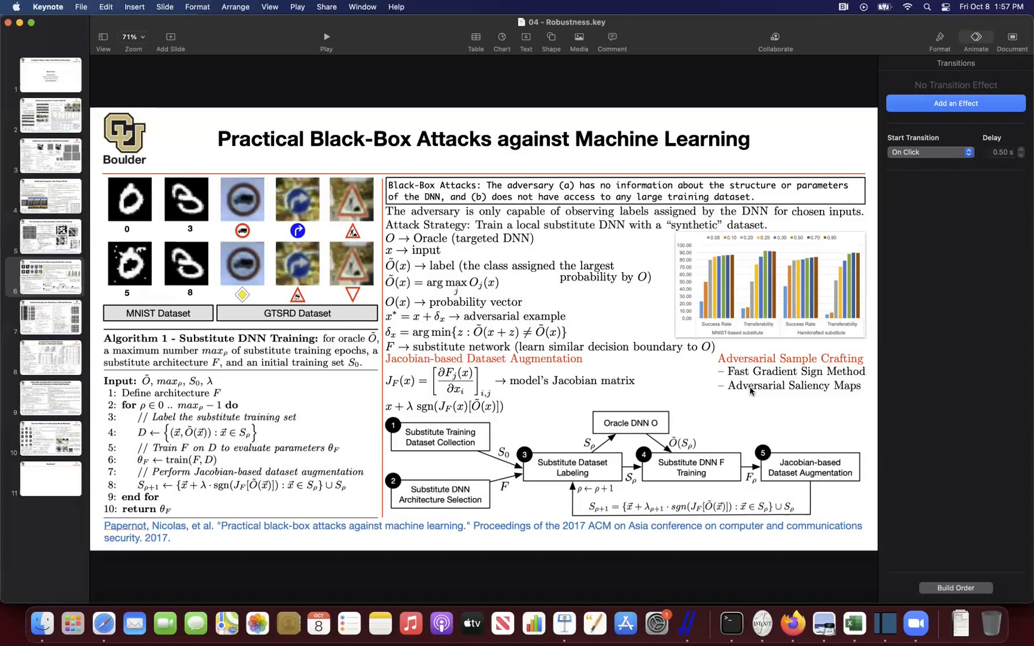
mouse_move(746, 393)
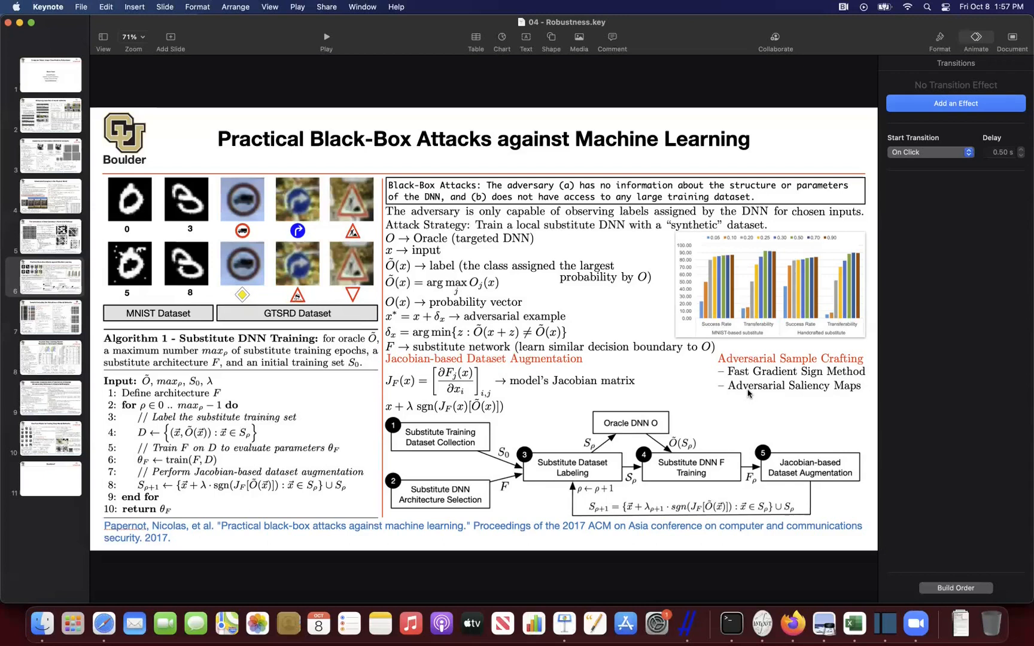
mouse_move(444, 228)
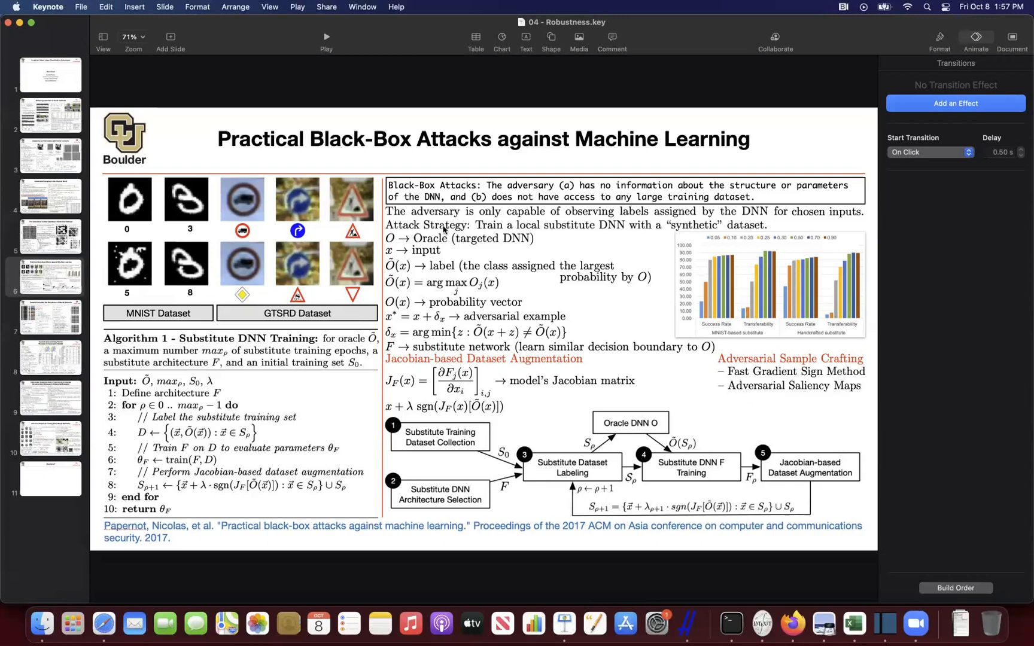
mouse_move(399, 238)
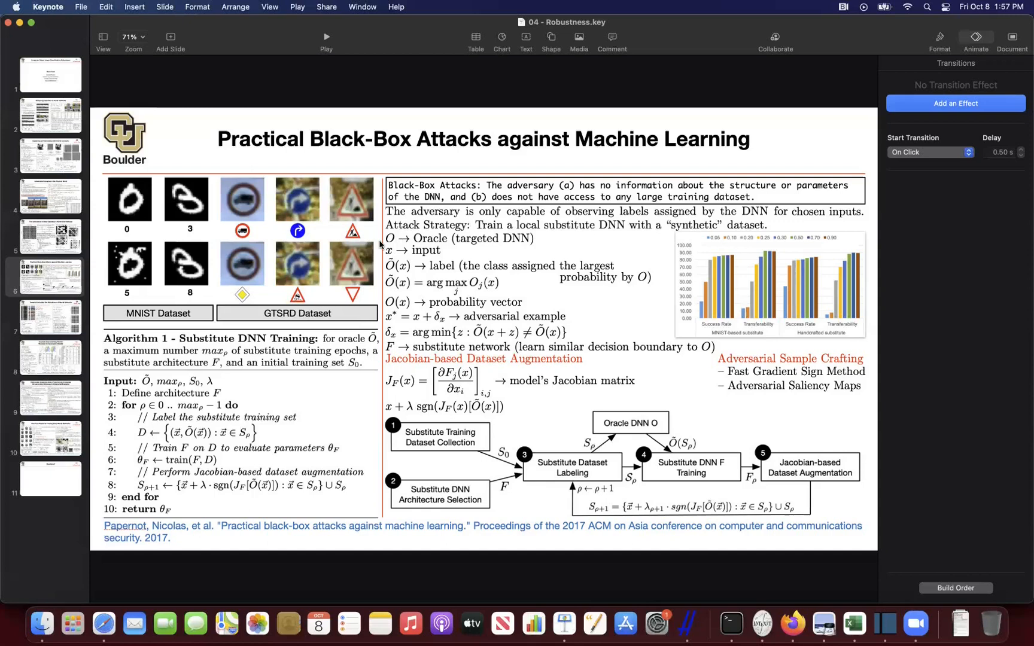
mouse_move(50, 311)
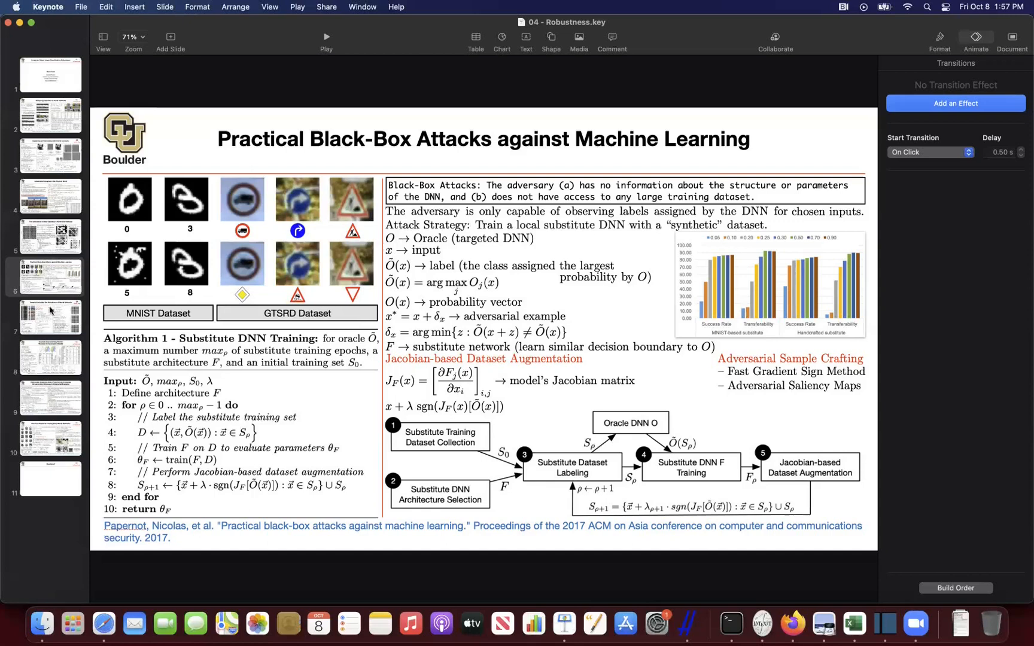